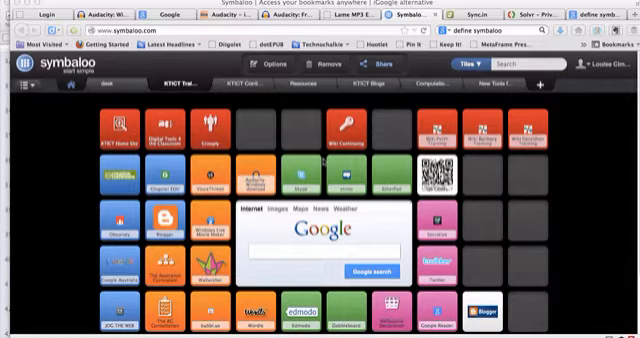
mouse_move(250, 153)
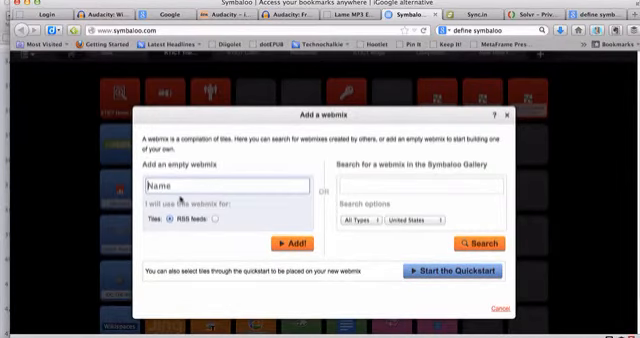
Create a new webmix named 'Year 1 Links'.
text(Year 1)
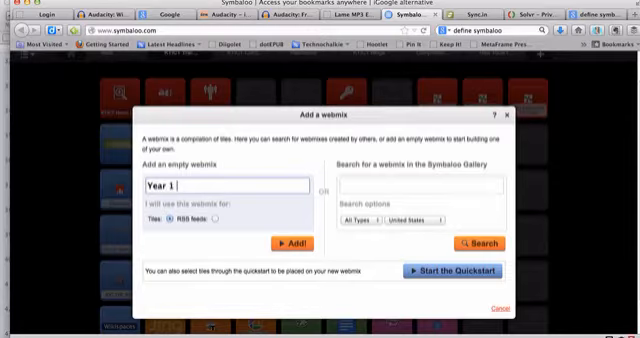
text(Links)
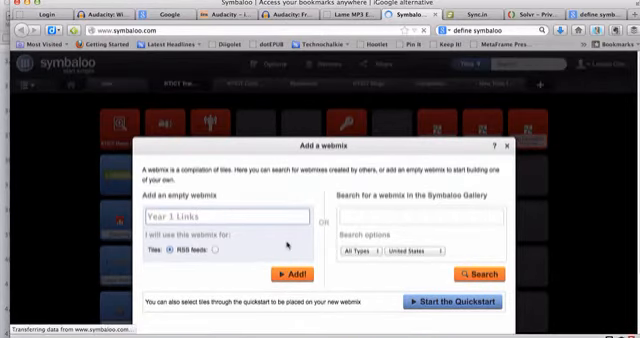
click(283, 275)
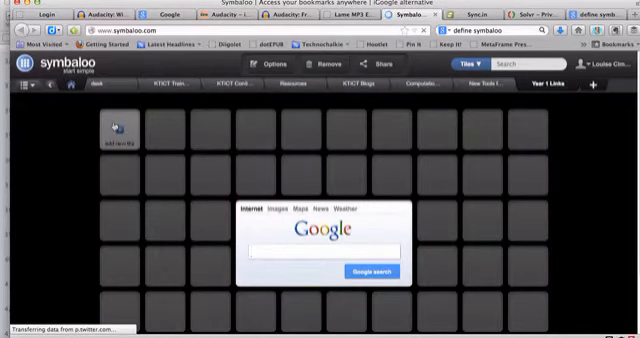
Start a brand-new tile from an empty grid spot, then switch to the Solvr browser tab.
click(123, 130)
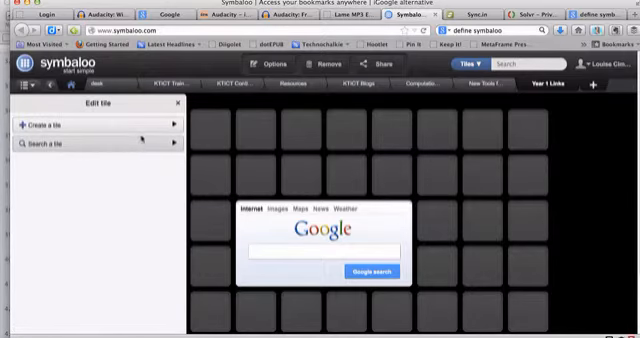
click(50, 124)
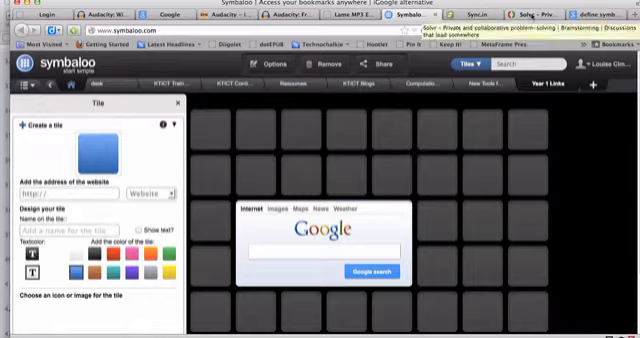
click(530, 14)
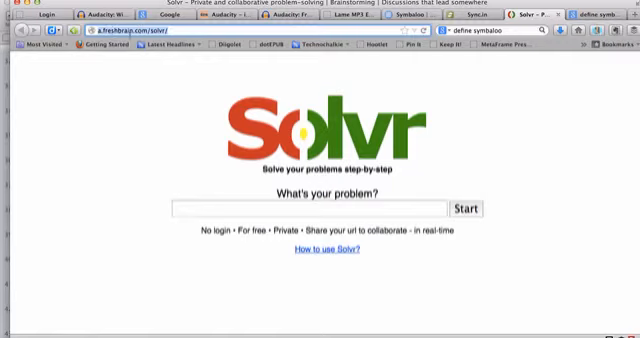
mouse_move(123, 62)
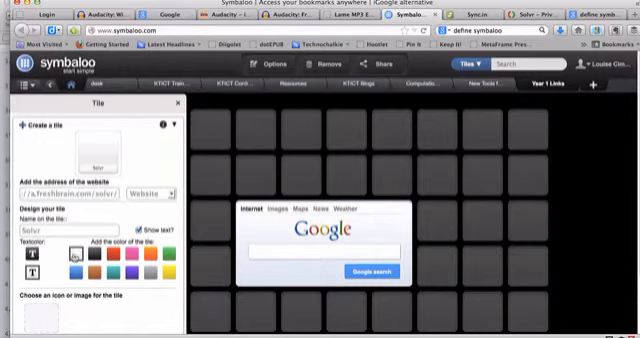
Choose the red background colour for the Solvr tile.
click(122, 262)
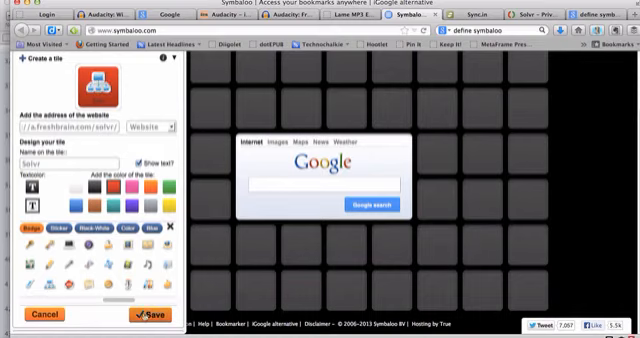
Save the red Solvr tile into the Year 1 Links webmix and drag it into place.
click(145, 315)
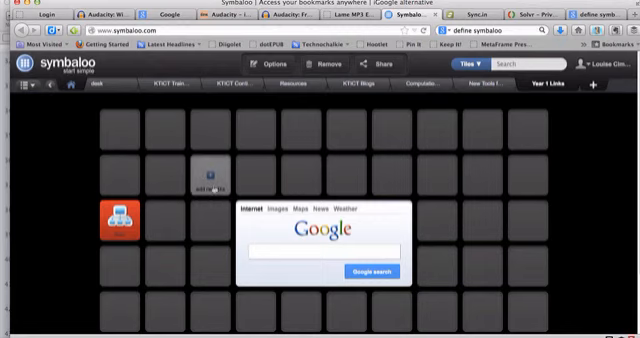
drag(205, 170, 255, 130)
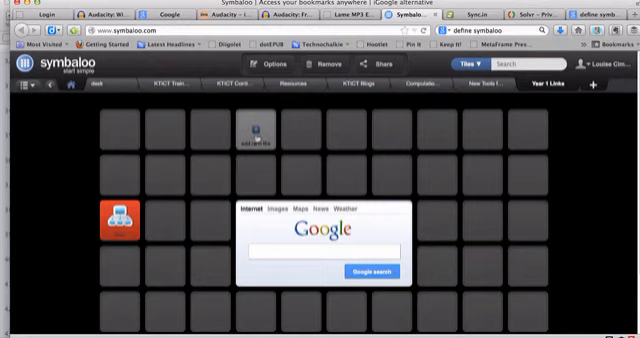